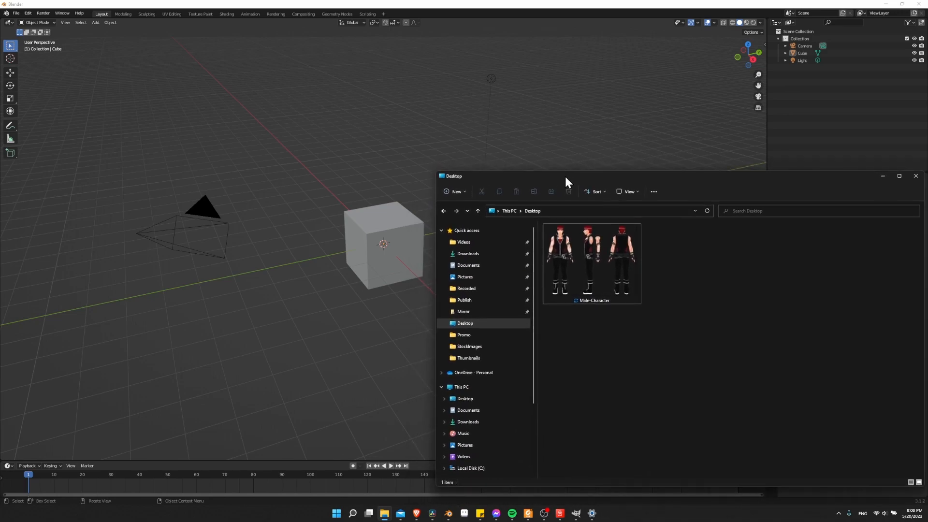
Drag the Male-Character sheet image from File Explorer into the 3D viewport as a reference
click(592, 262)
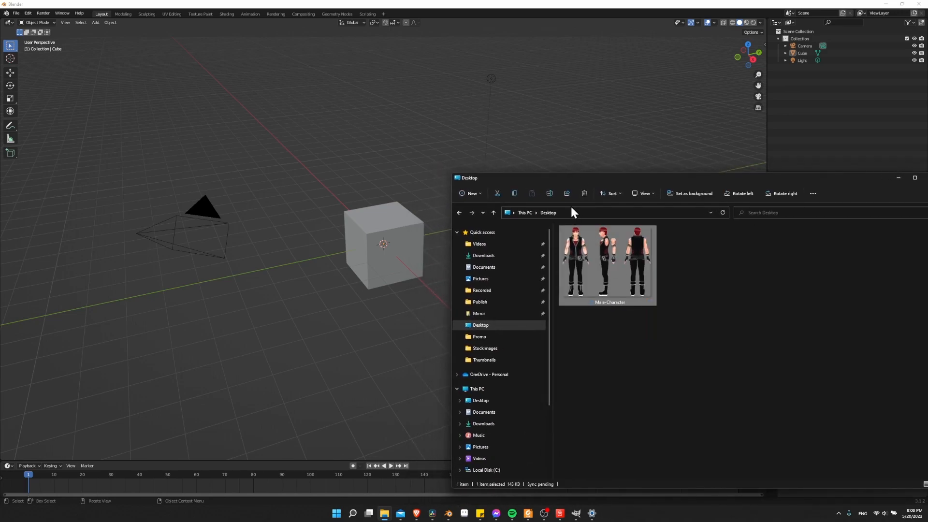
mouse_move(606, 265)
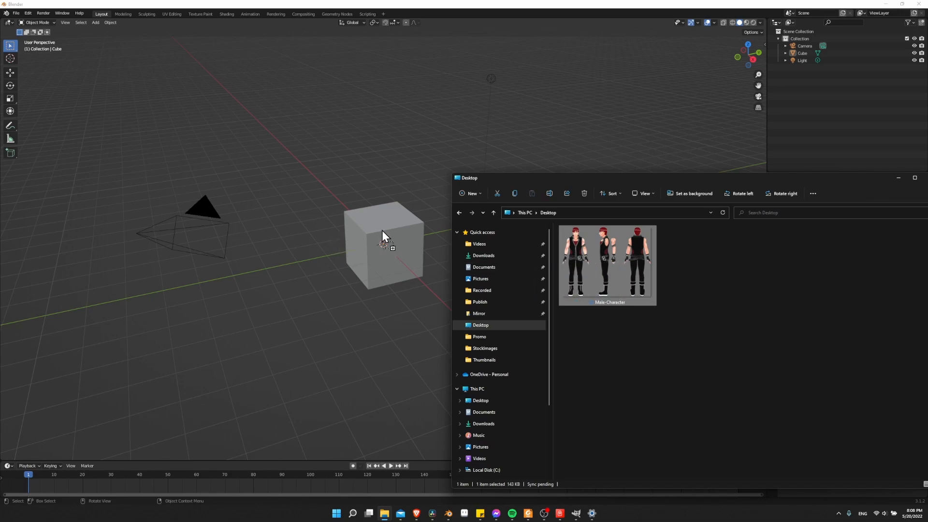
mouse_move(330, 239)
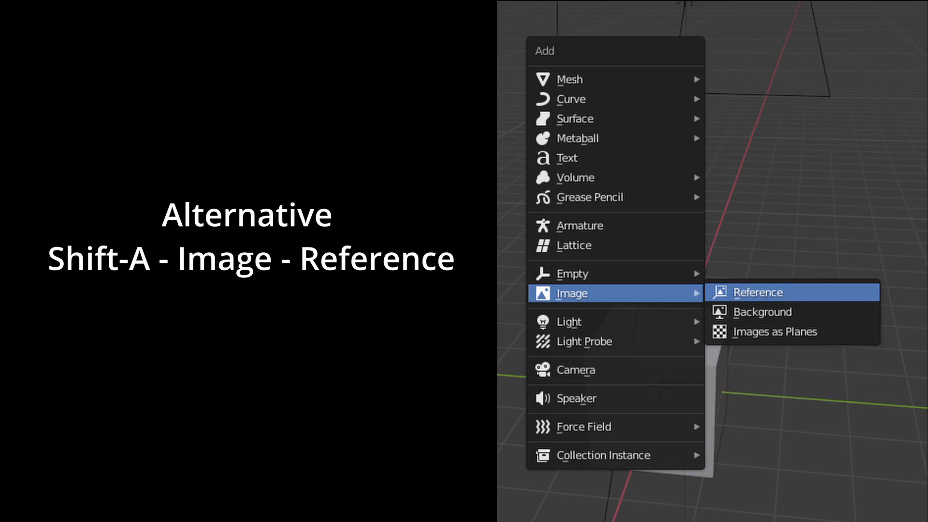
click(759, 291)
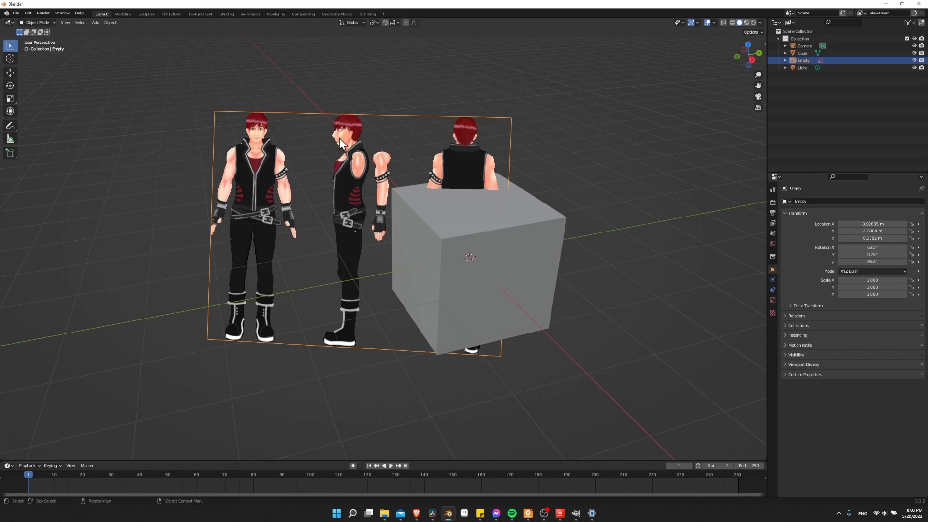
mouse_move(314, 116)
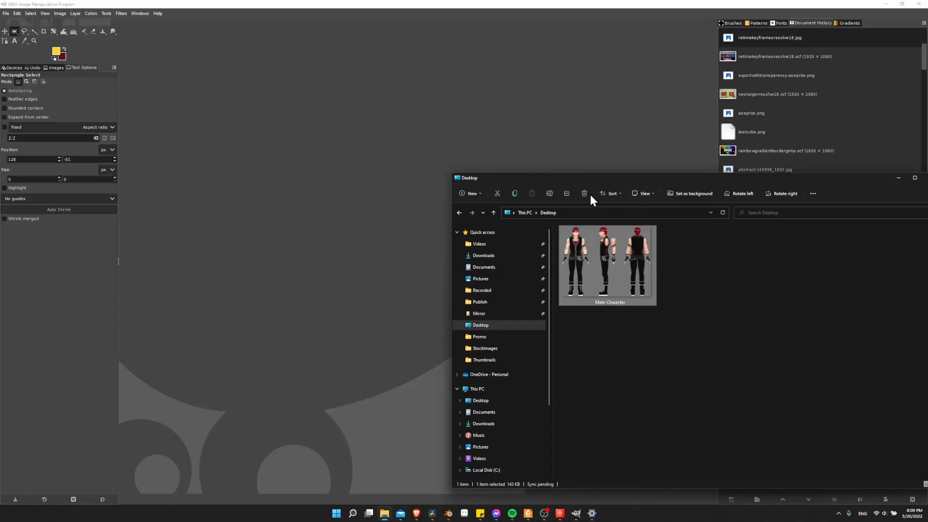
mouse_move(578, 259)
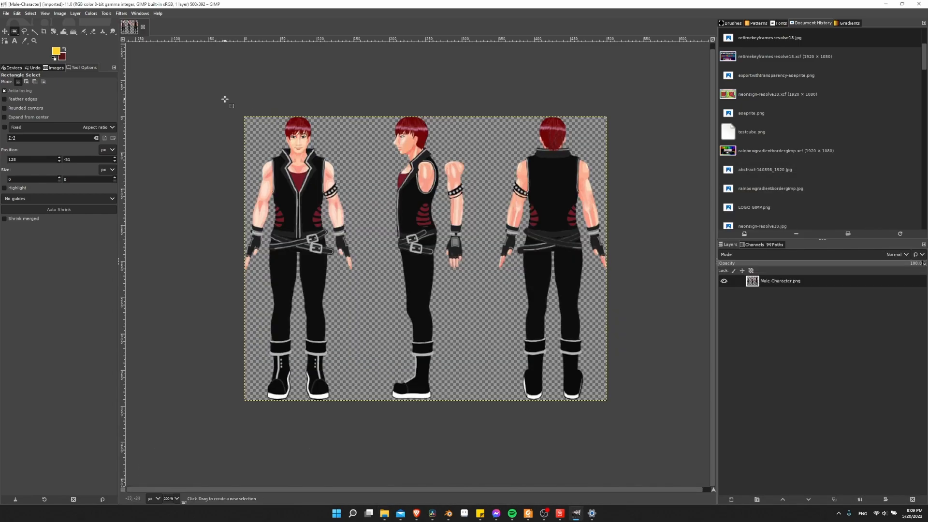
Rectangle-select the front figure on the sheet, cut it with Ctrl+X, and start a new image
drag(226, 88, 300, 240)
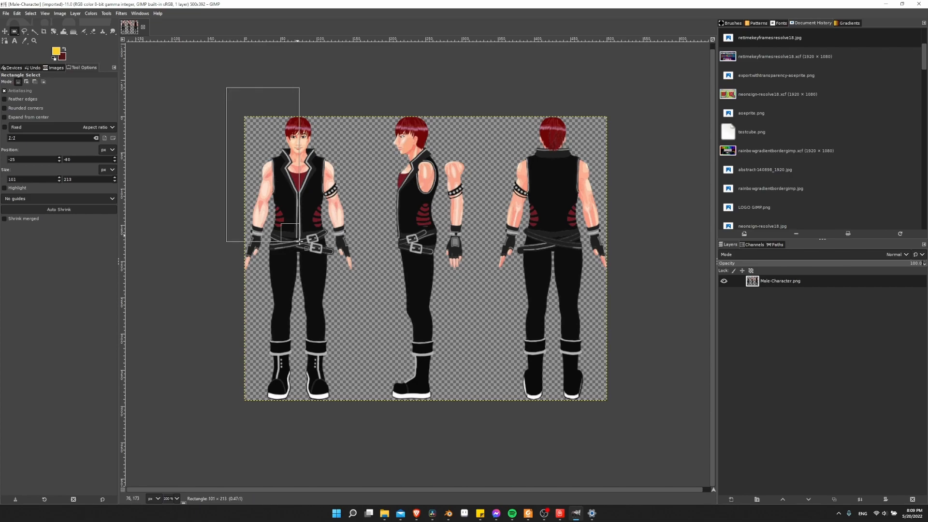
drag(300, 237, 366, 411)
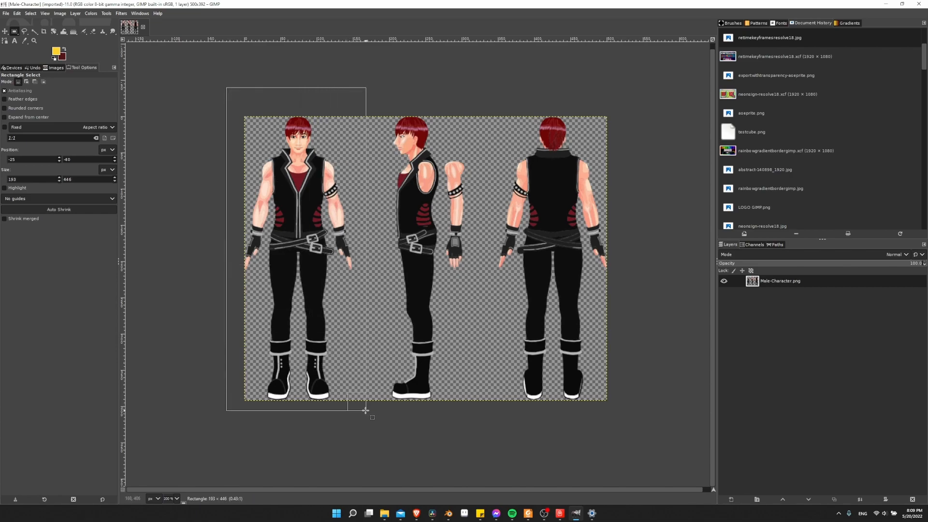
drag(365, 410, 365, 411)
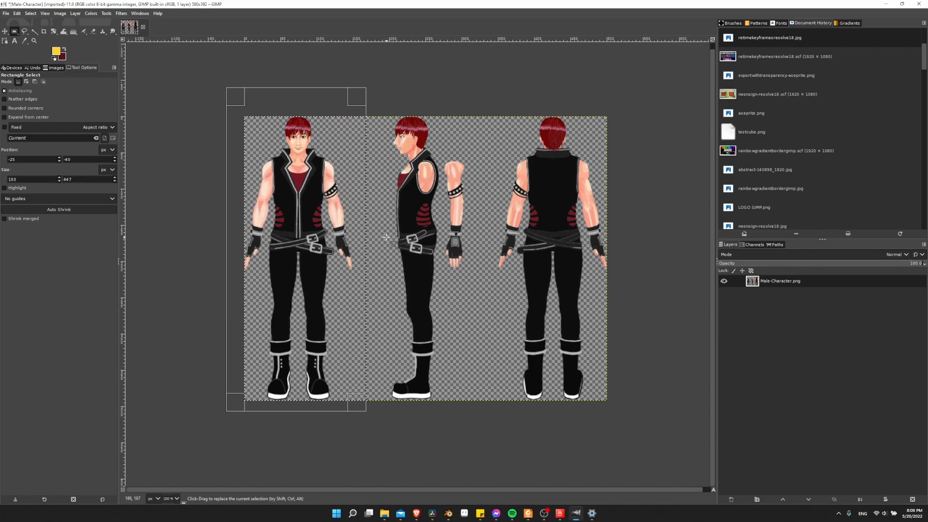
key(ctrl+x)
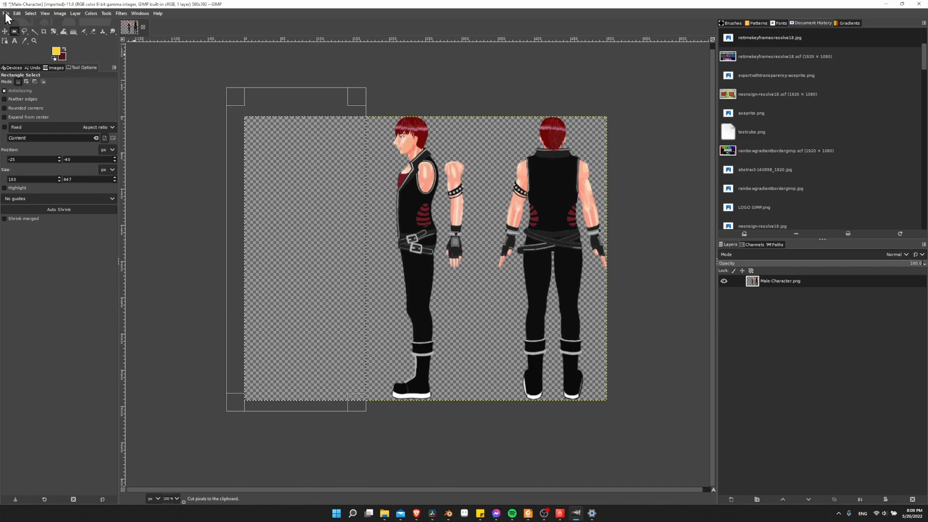
click(6, 13)
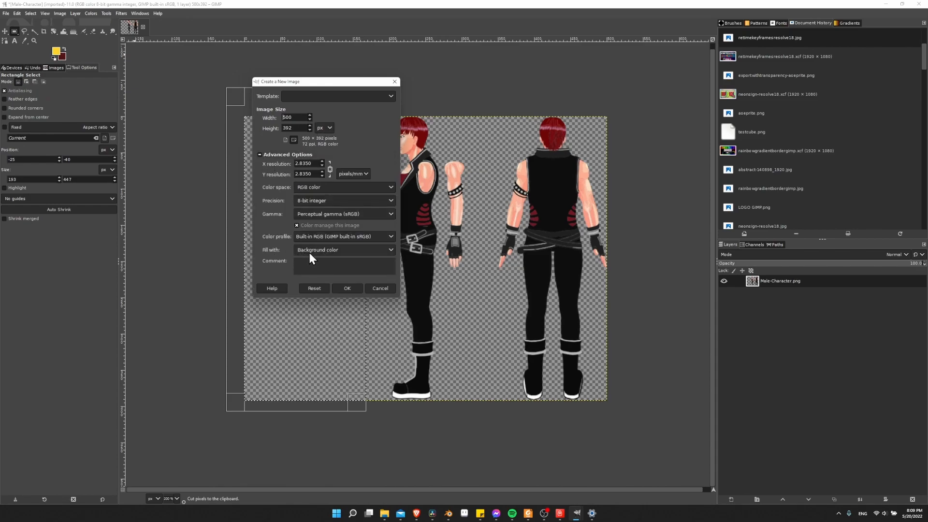
Create the new image with Transparency fill and crop it to the pasted front figure
click(343, 250)
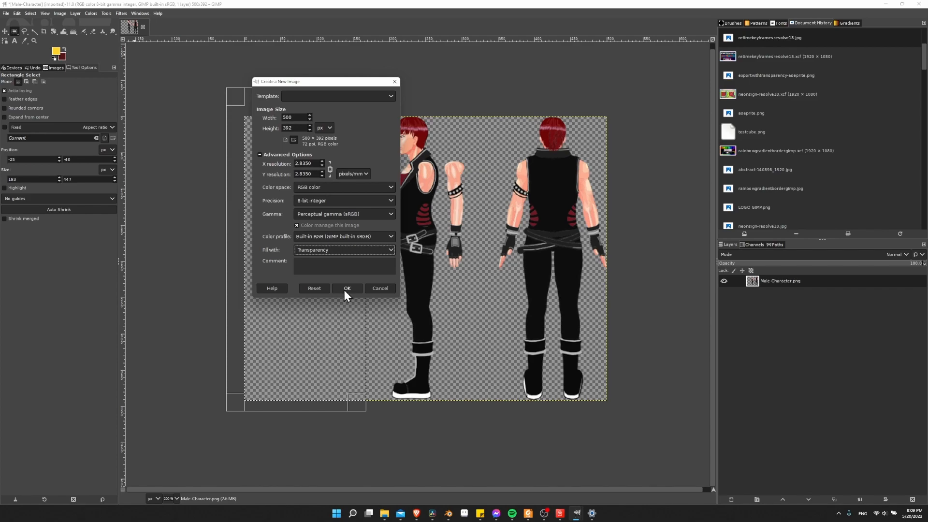
click(347, 288)
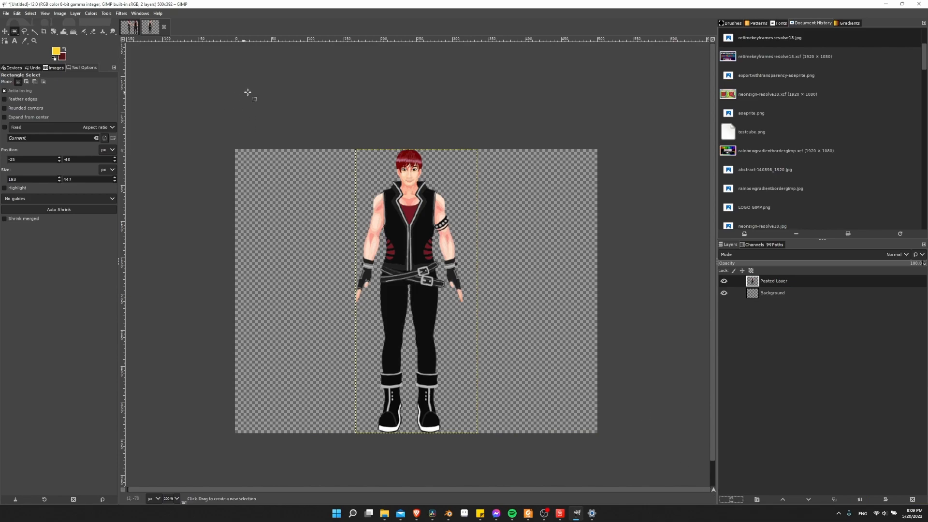
click(59, 12)
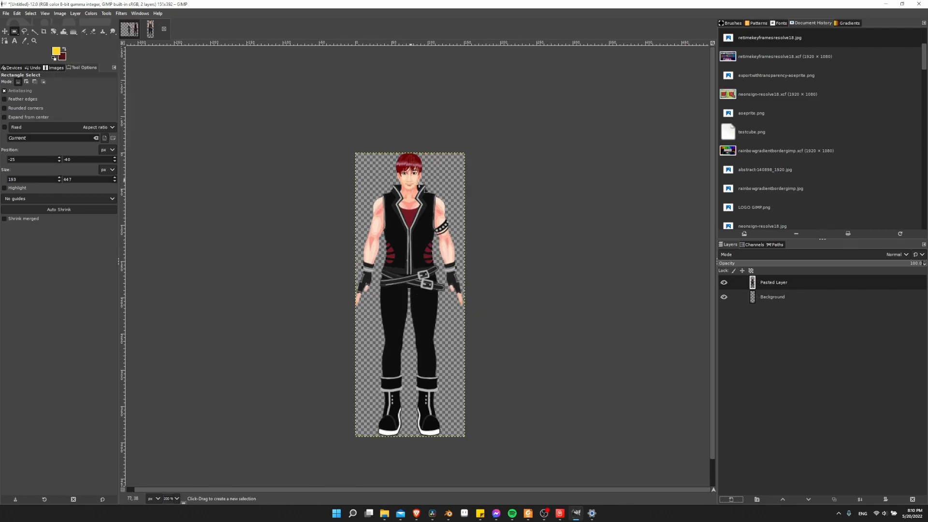
Export the cropped front figure as its own image via Export As
click(5, 13)
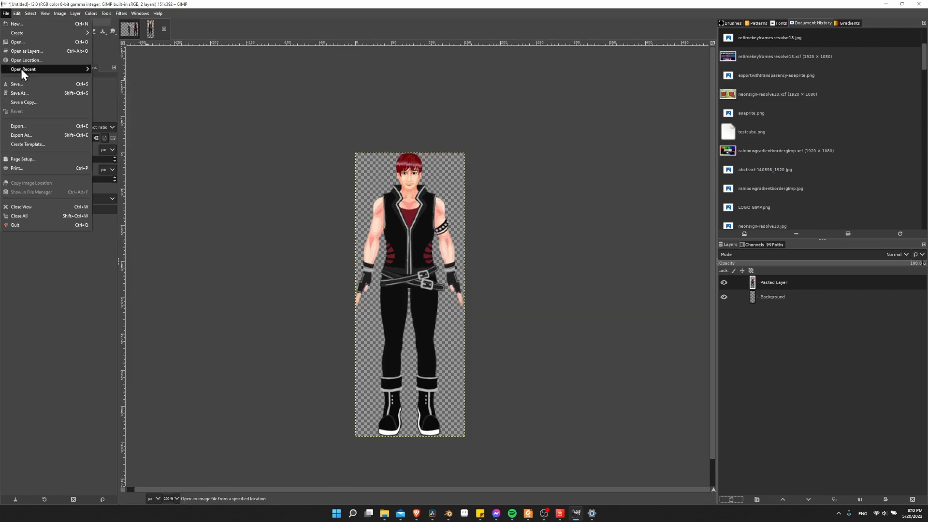
click(18, 126)
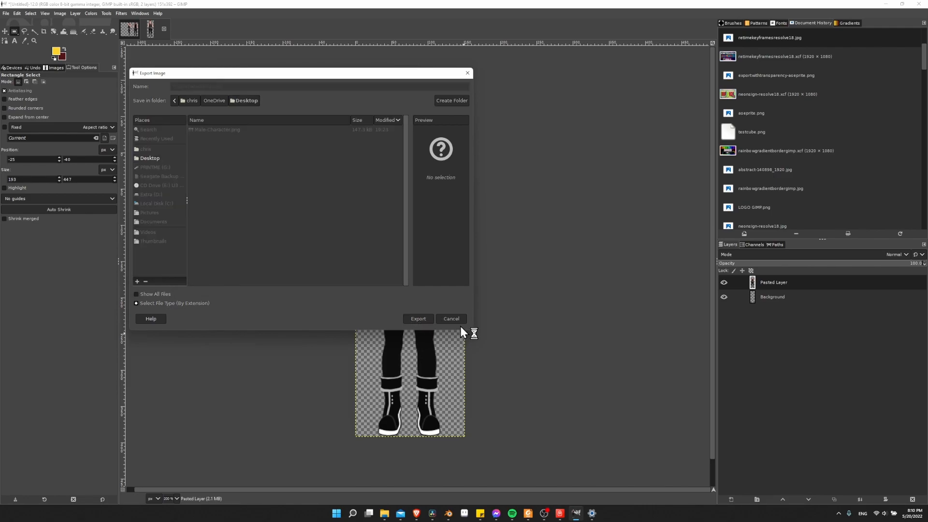
click(451, 318)
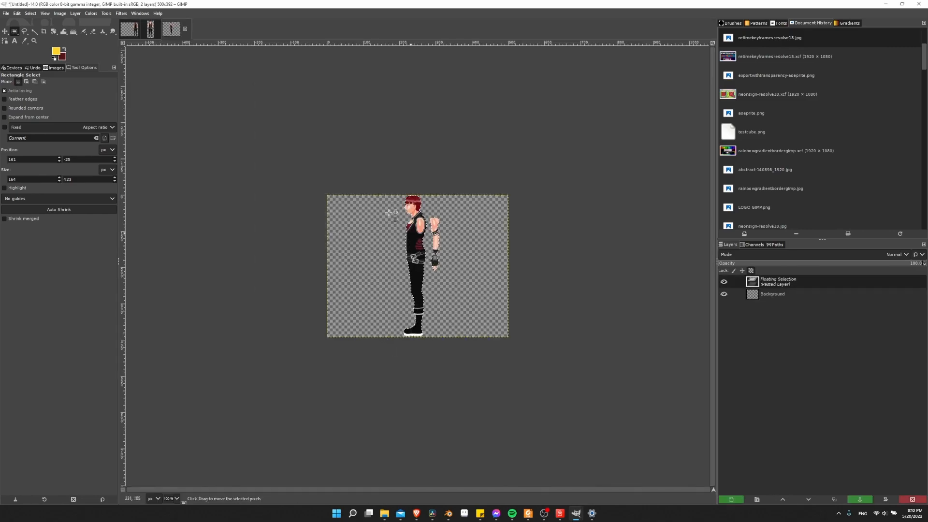
Crop the new image to the side figure and start its Export As to PNG
click(59, 13)
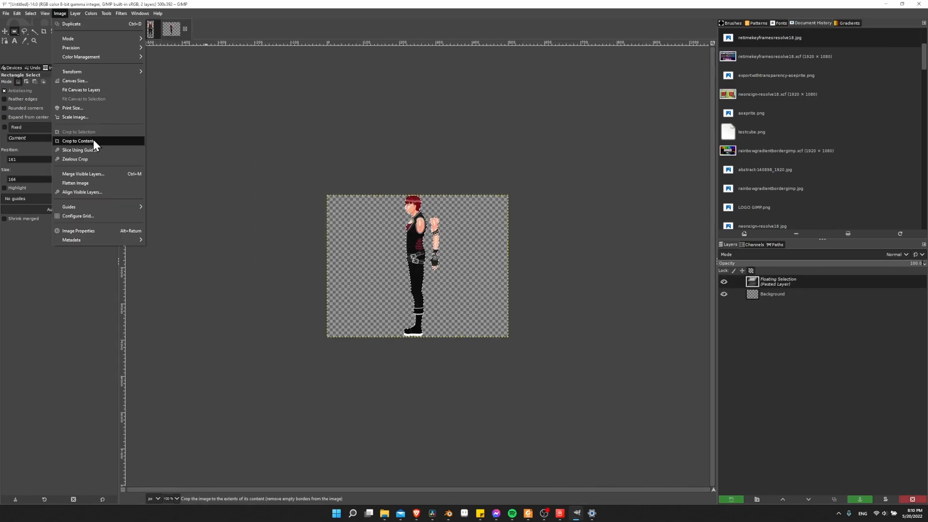
click(6, 13)
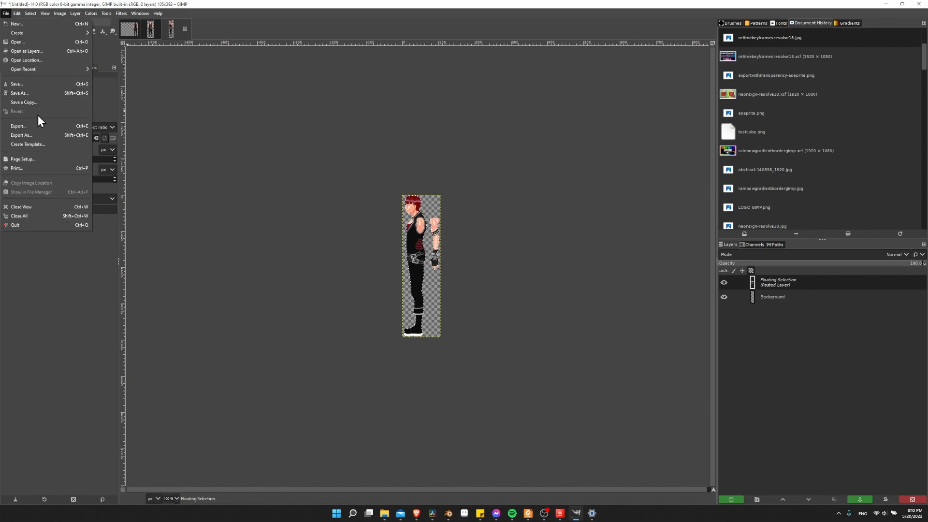
click(20, 135)
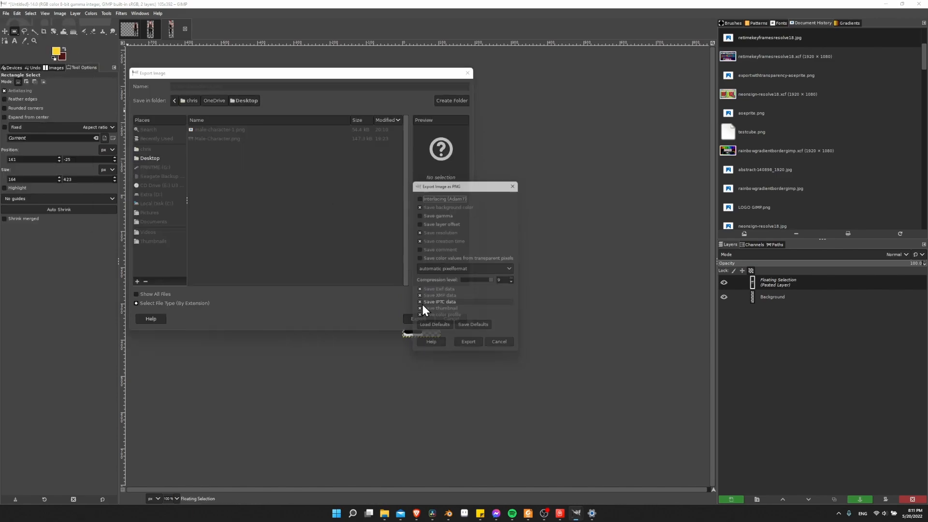
Confirm the side-view PNG export, then crop the original sheet to the back figure
click(466, 341)
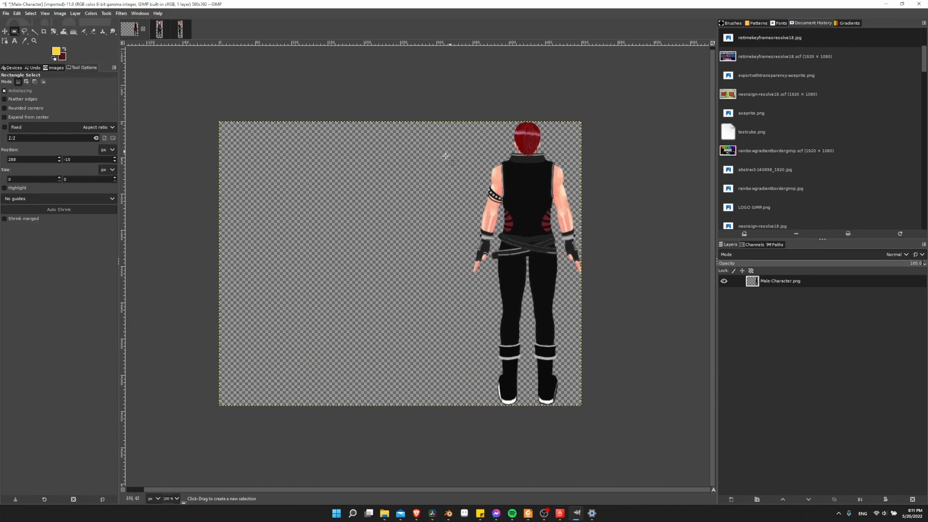
click(59, 13)
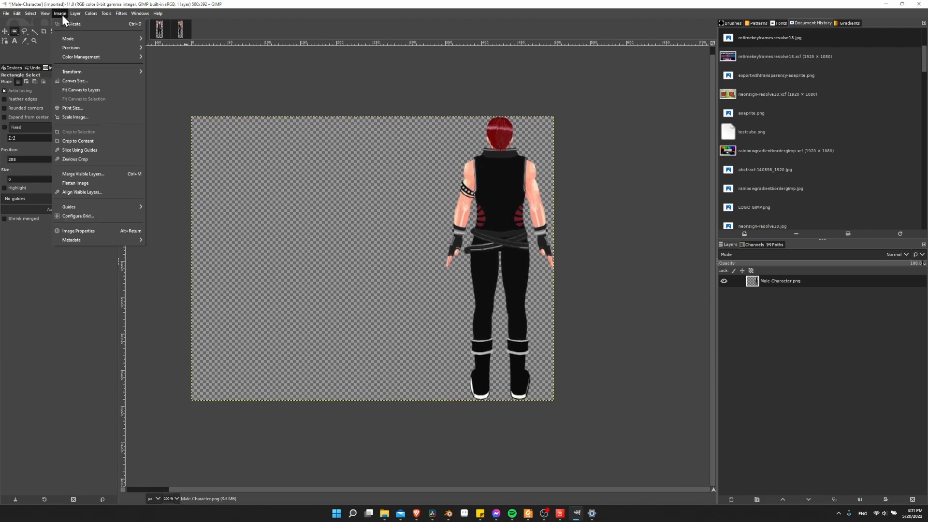
click(77, 141)
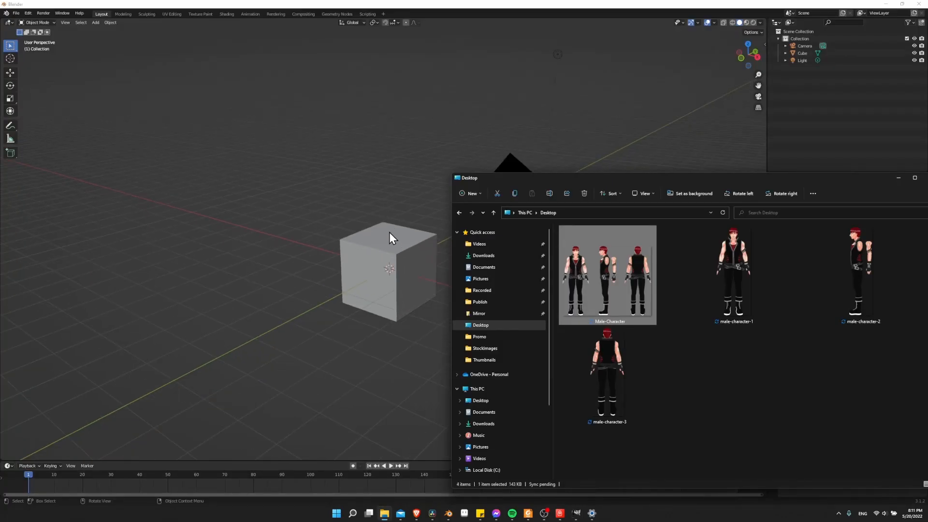
mouse_move(733, 275)
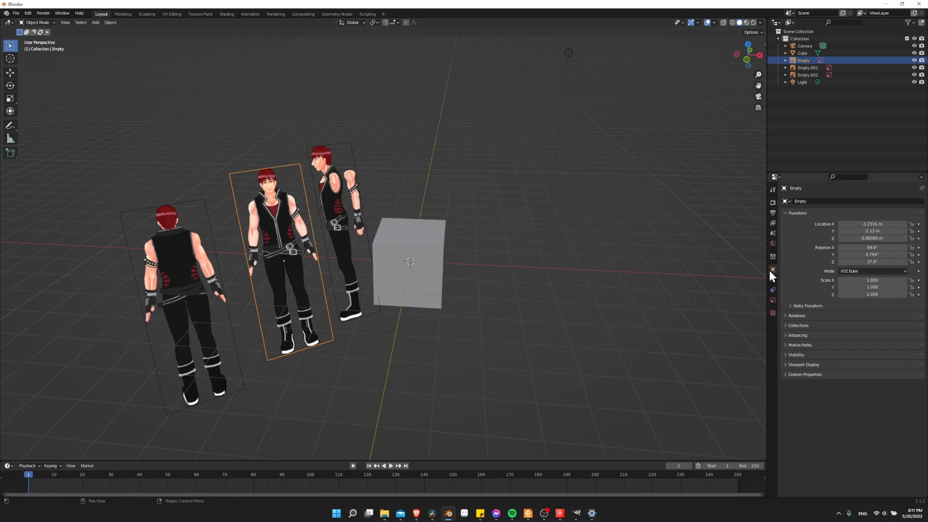
Bring the separate front, side and back PNGs in as reference empties, replacing the sheet
double_click(871, 223)
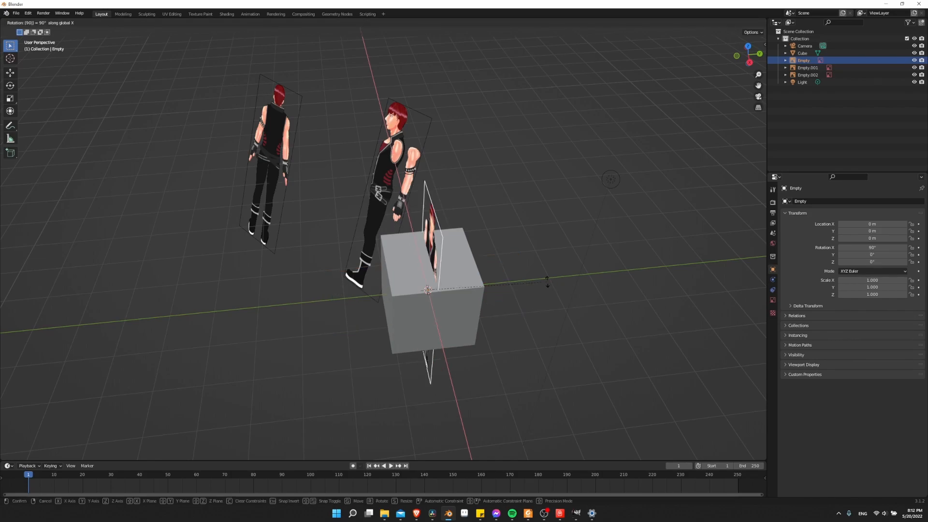
Confirm the 90° X rotation so the front reference stands upright at the origin
click(547, 284)
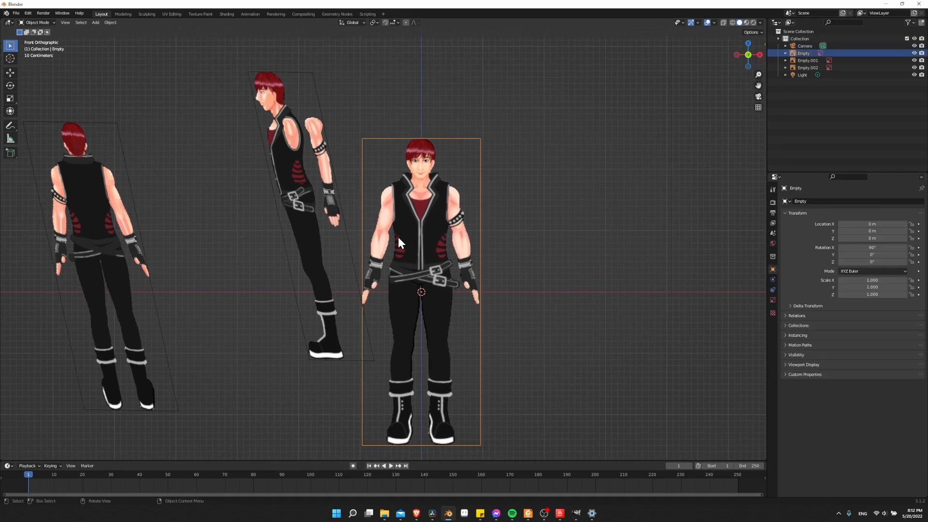
mouse_move(450, 418)
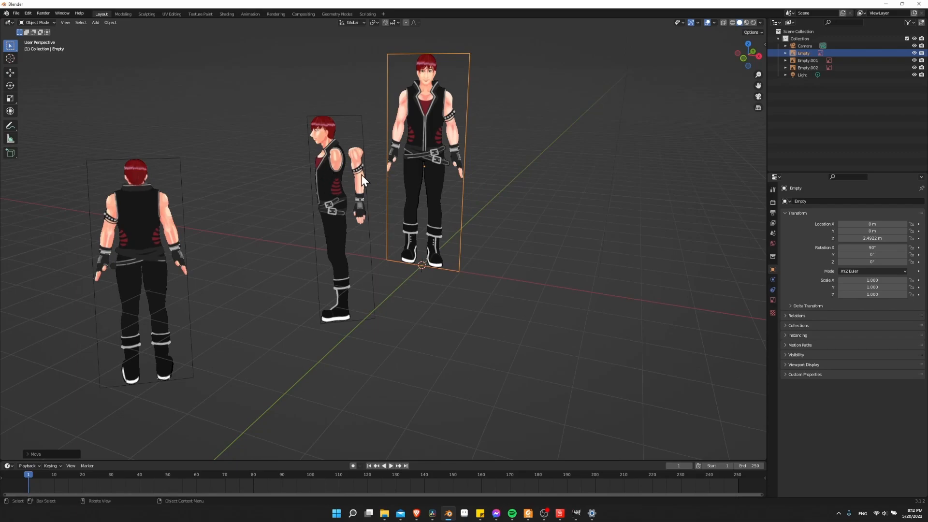
mouse_move(329, 181)
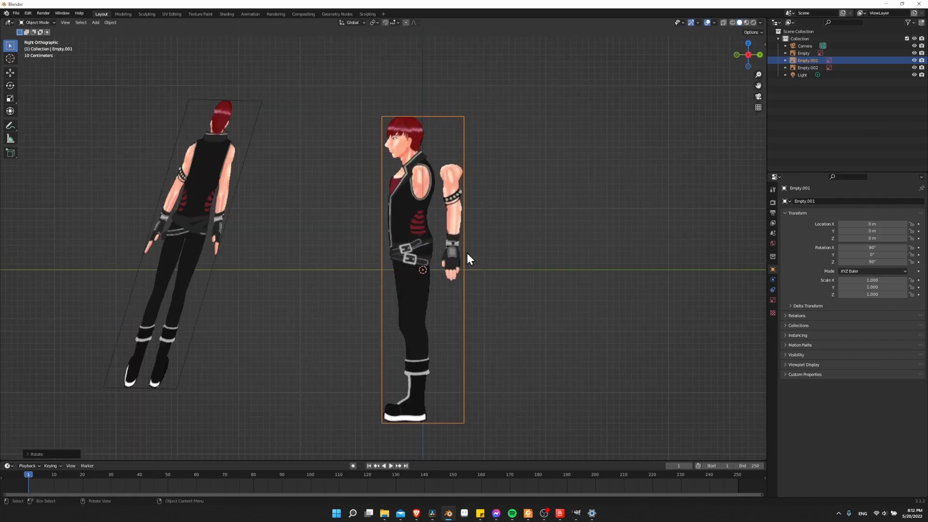
mouse_move(452, 228)
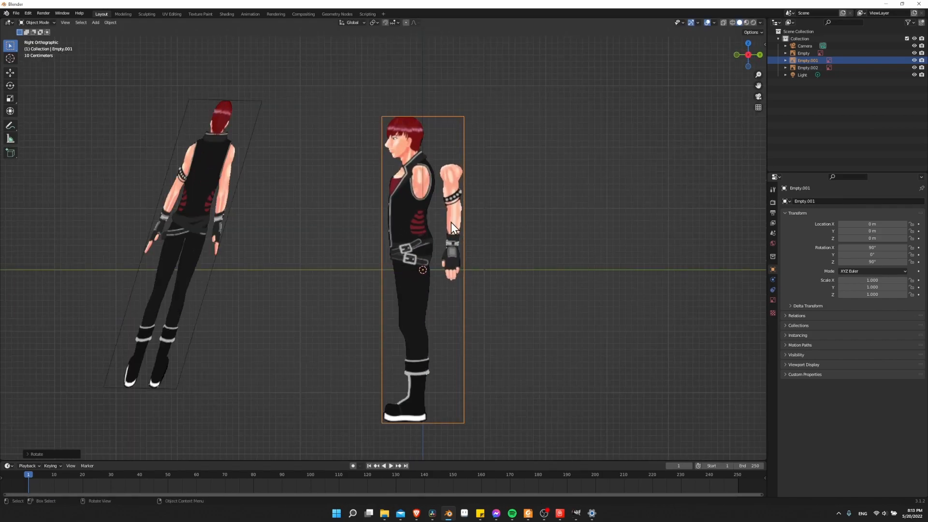
mouse_move(516, 219)
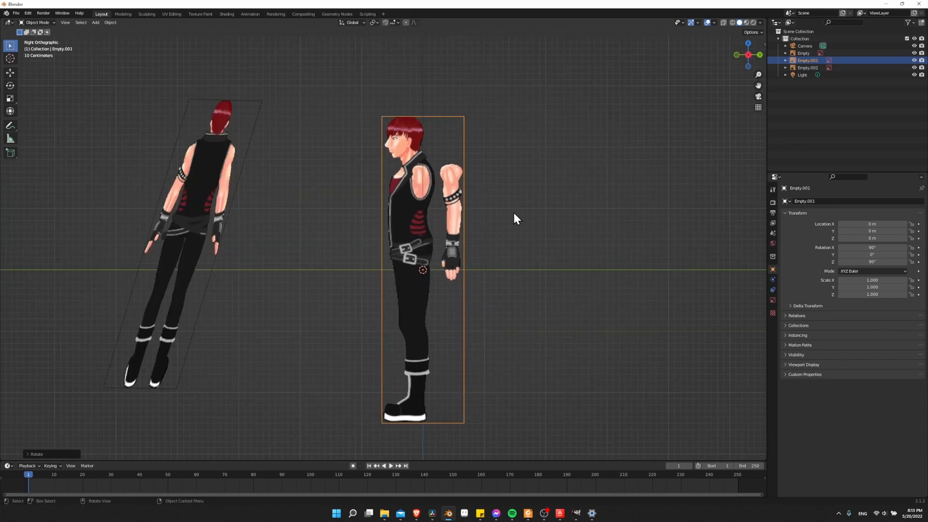
mouse_move(502, 349)
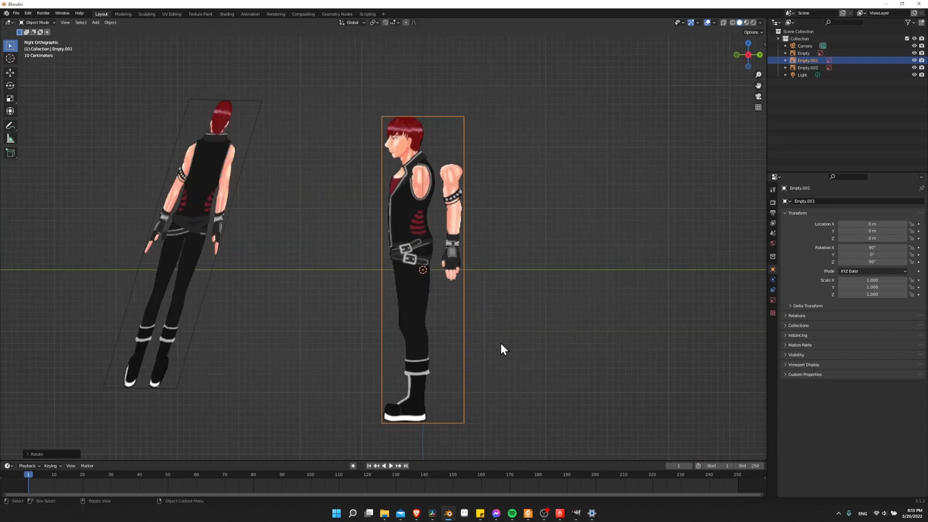
Orbit to perspective to check the side reference rotated X 90°, Z 90° at the origin
drag(422, 269, 423, 118)
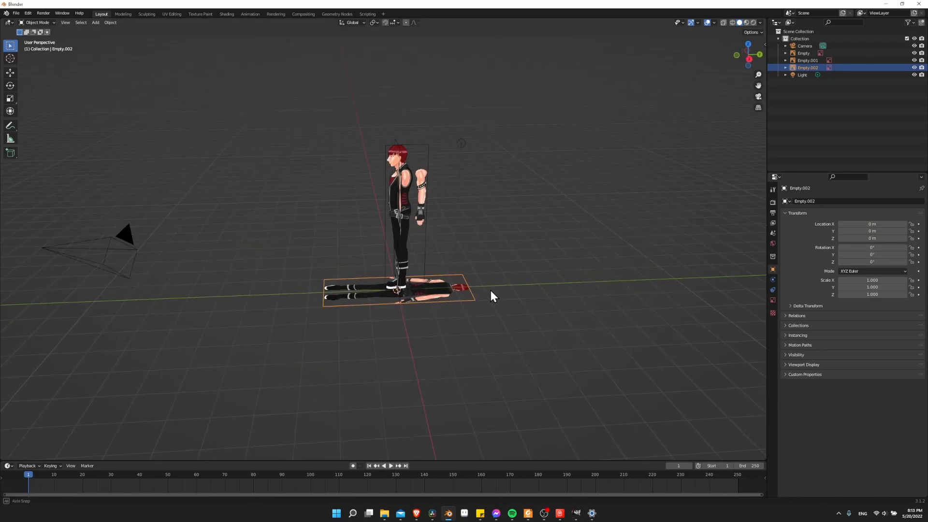
Confirm the 180° Z turn so the upright back reference faces the opposite way
drag(494, 296, 534, 290)
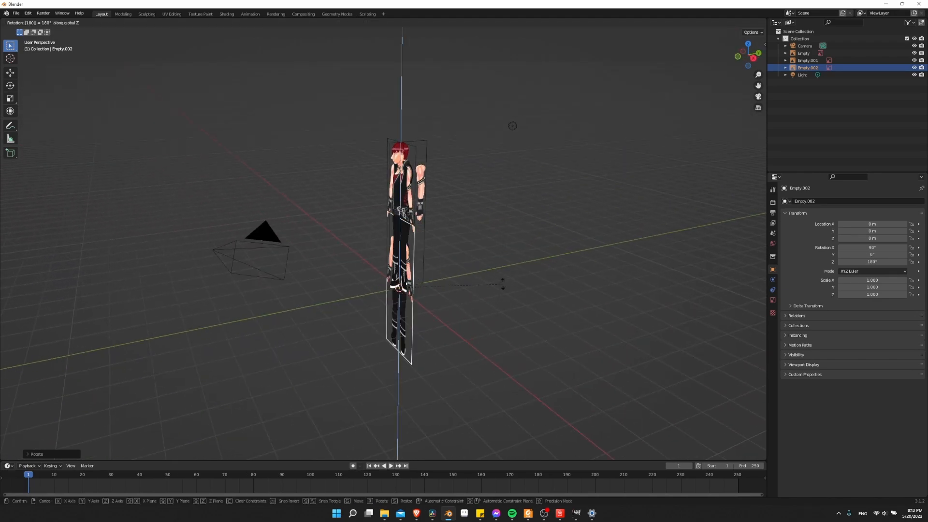
click(503, 287)
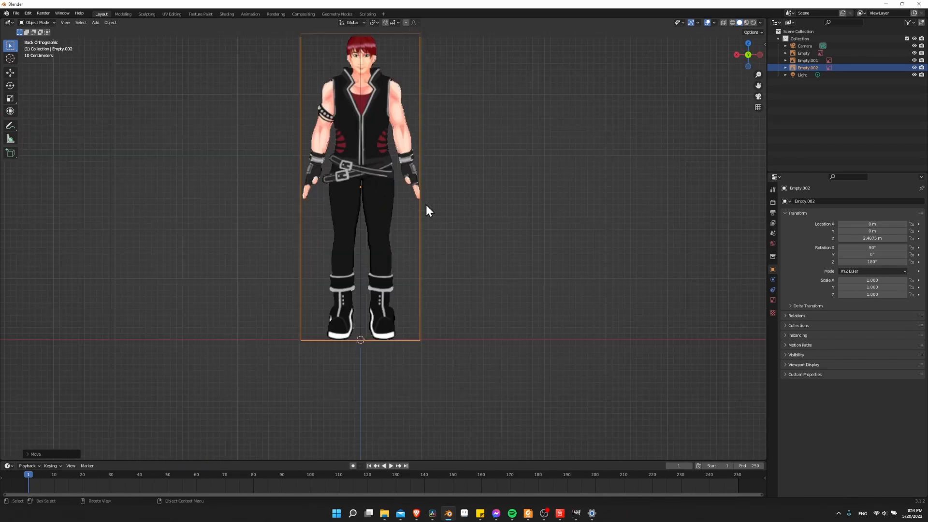
Select the front, back and side empties in turn to inspect each one's image settings
key(g)
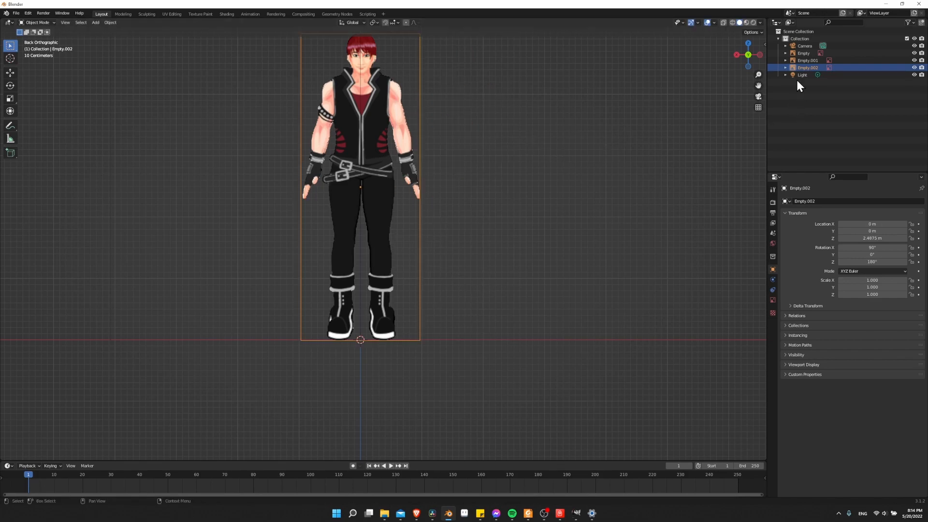
click(803, 52)
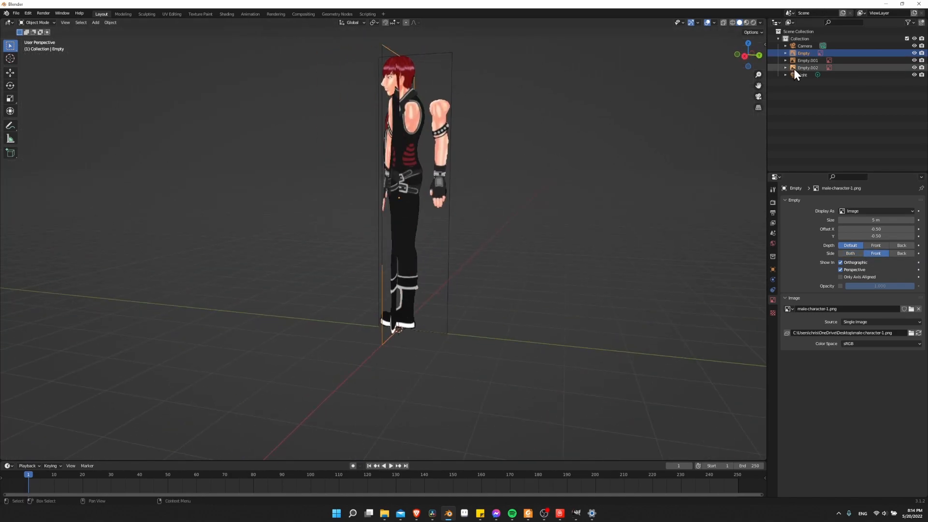
click(808, 67)
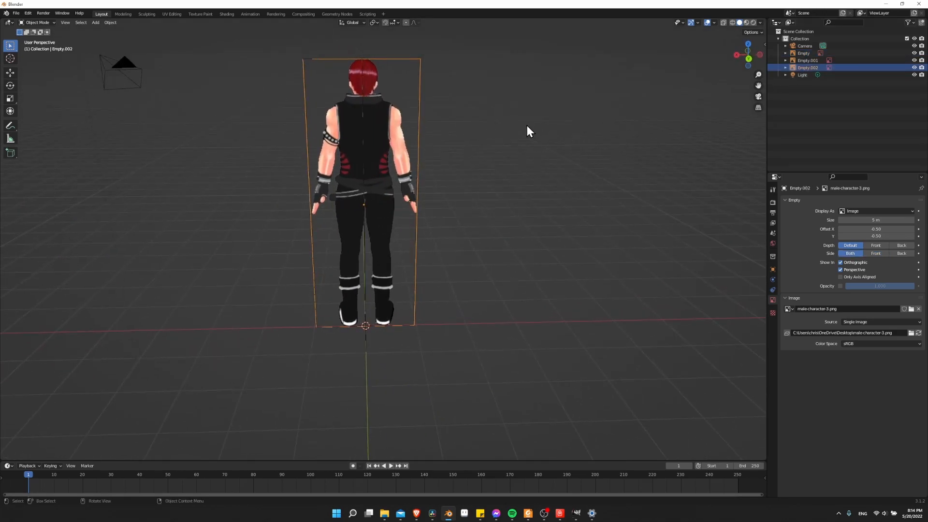
click(875, 253)
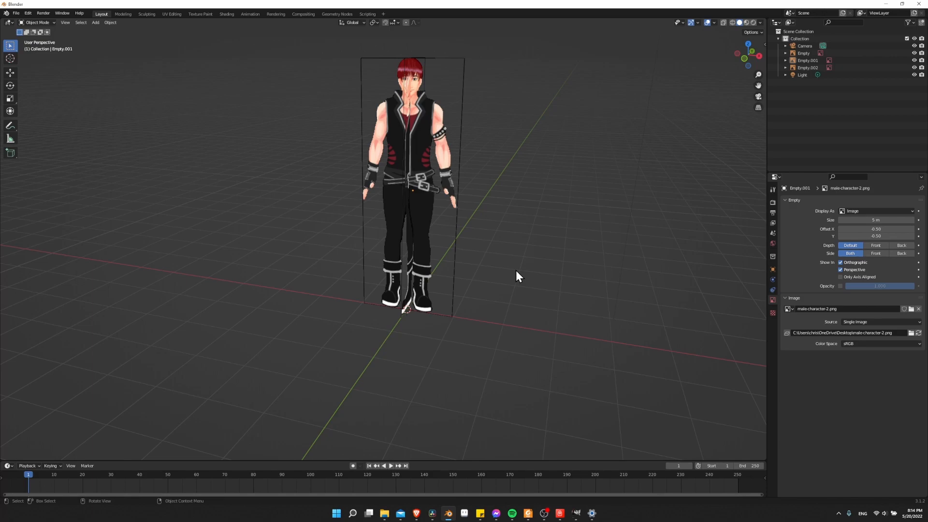
In front view, add a cube and raise it over the character's waist and legs
key(KP_1)
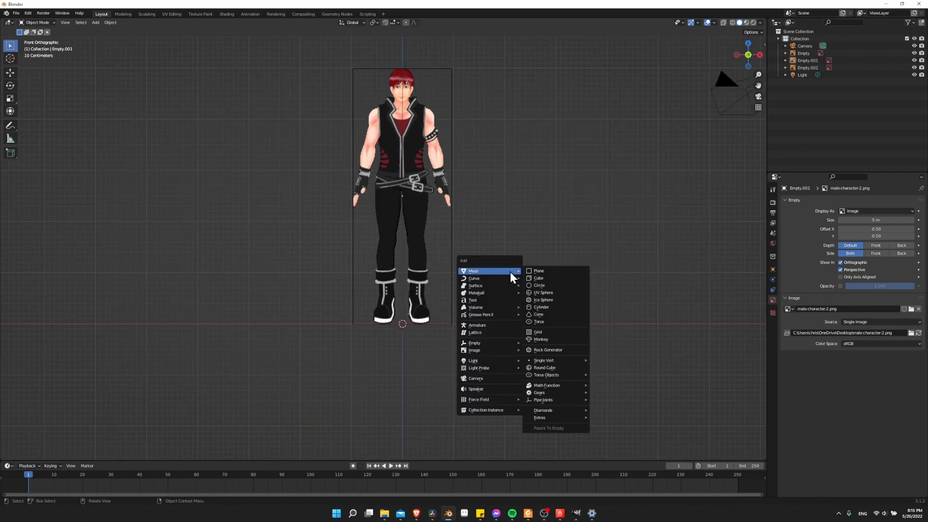
click(538, 279)
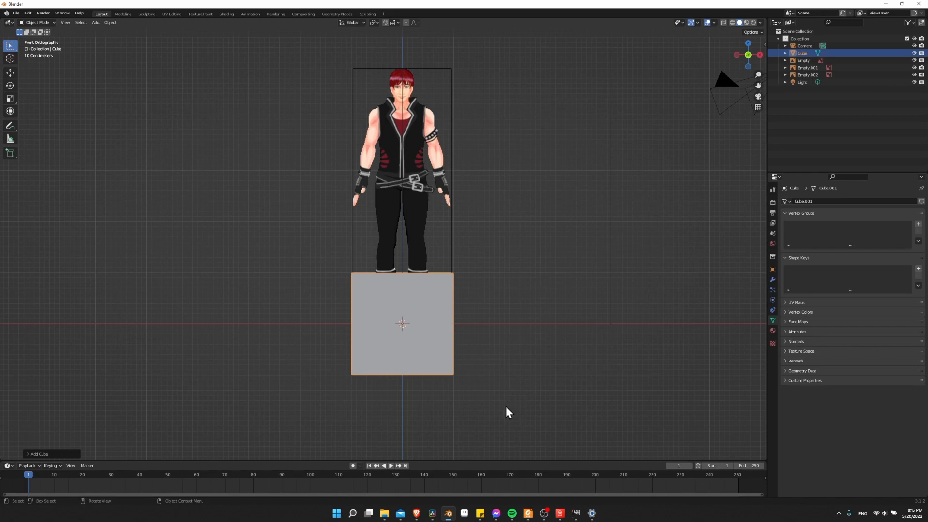
drag(402, 323, 402, 239)
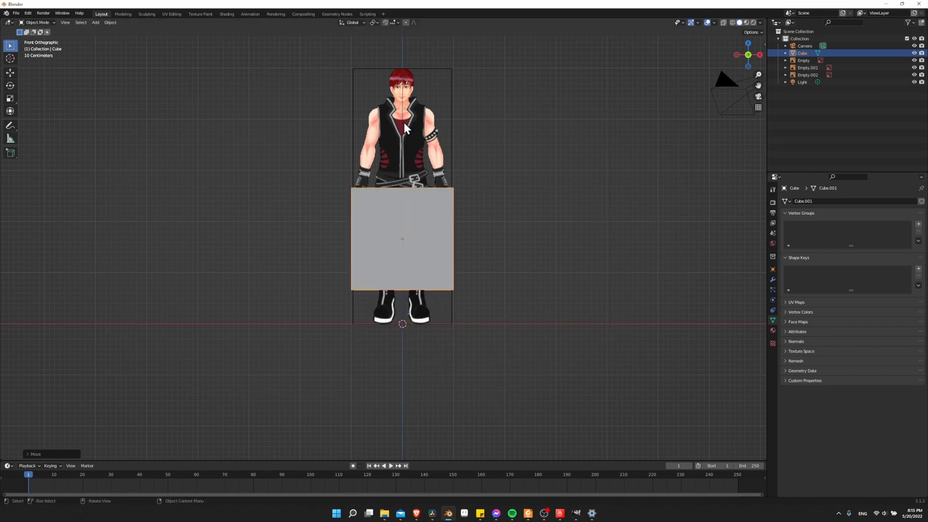
mouse_move(410, 130)
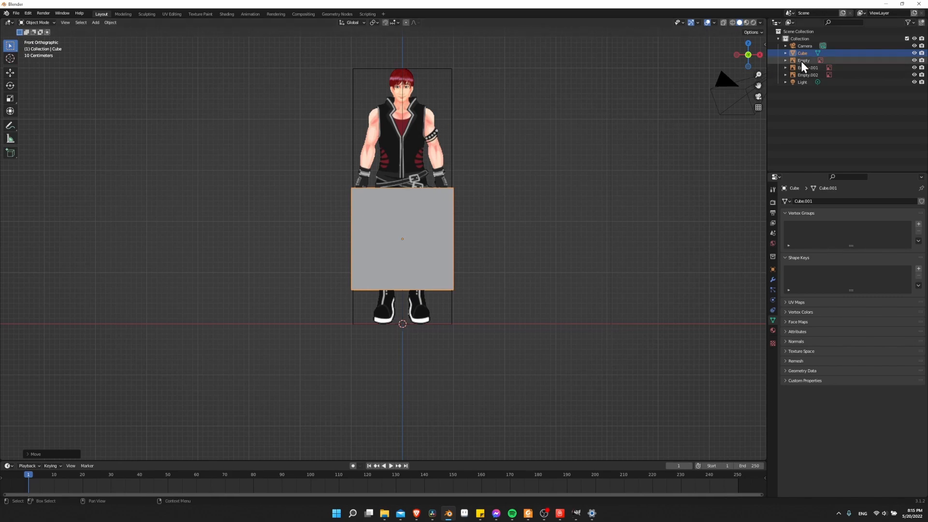
Set the front empty to Depth Front with 0.5 opacity, and the side empty to Depth Front
click(803, 60)
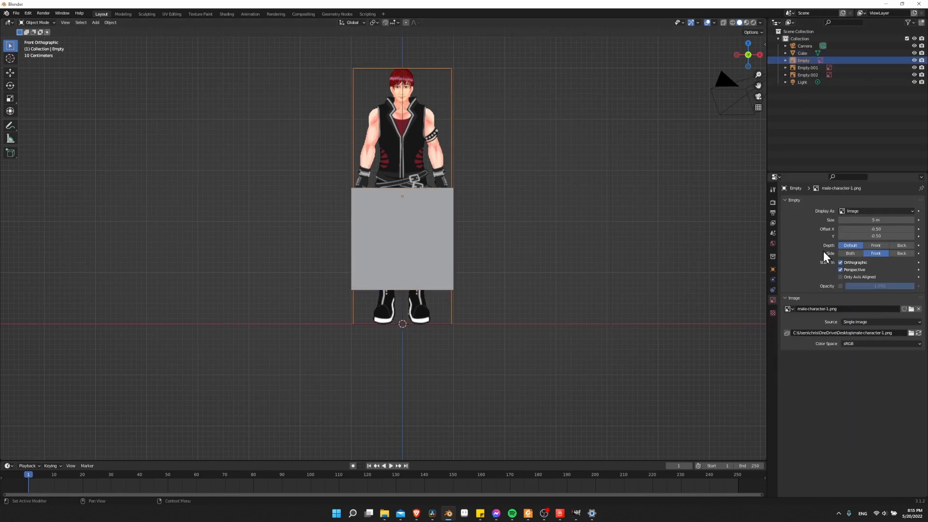
click(876, 253)
text(0.5)
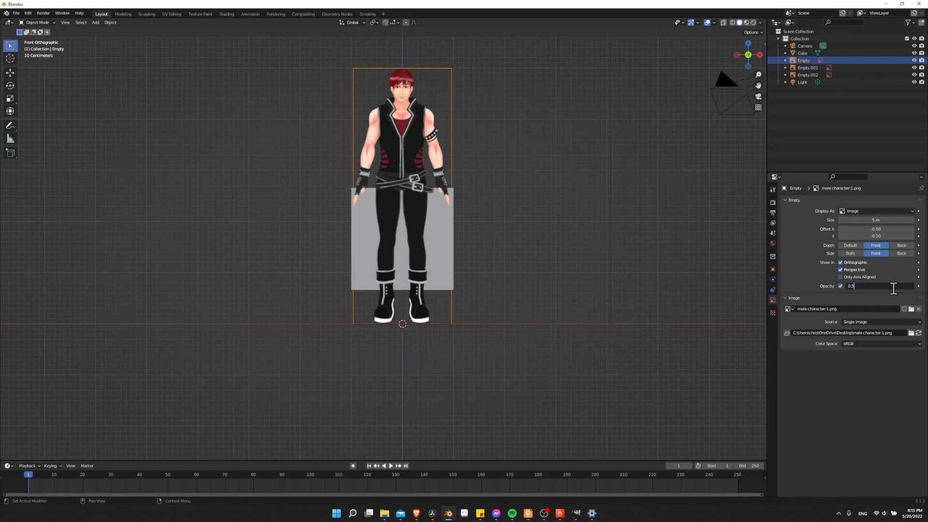
click(879, 286)
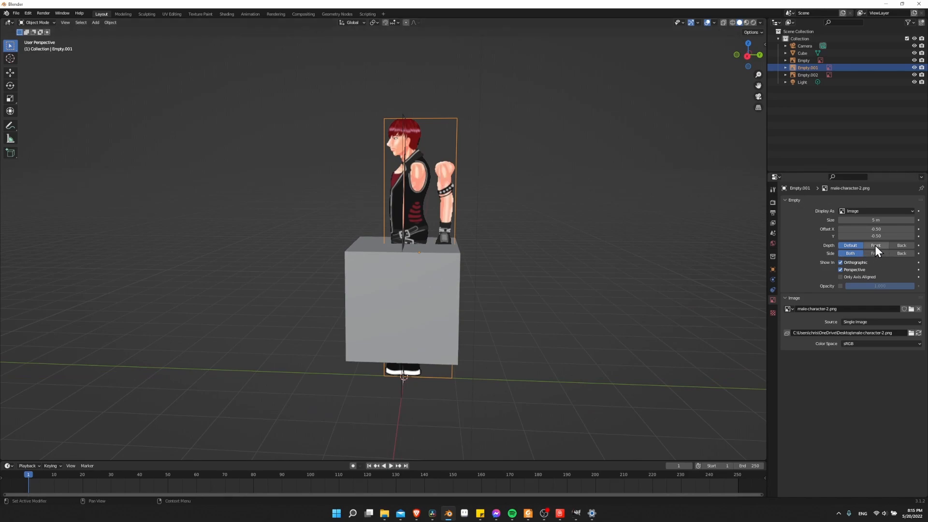
click(876, 244)
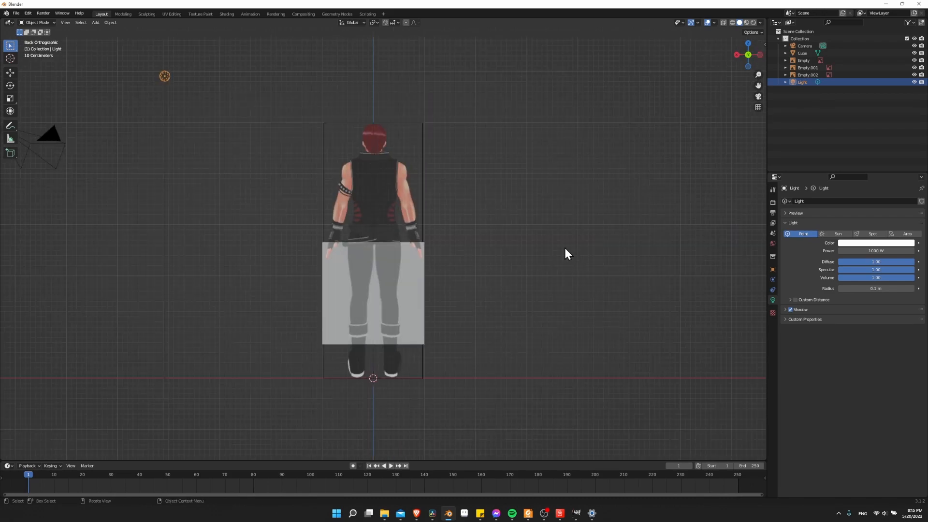
Return to a perspective view and reach the Edit menu's Preferences entry
key(KP_1)
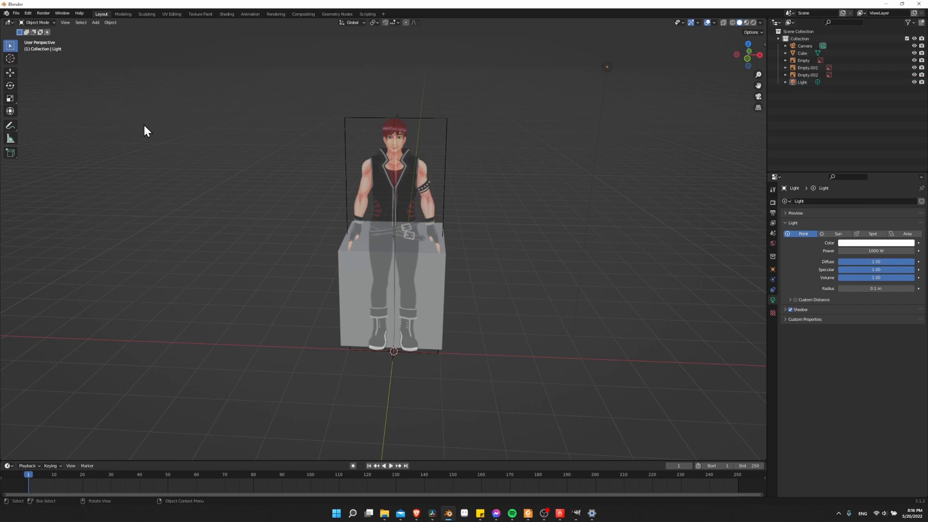
click(27, 12)
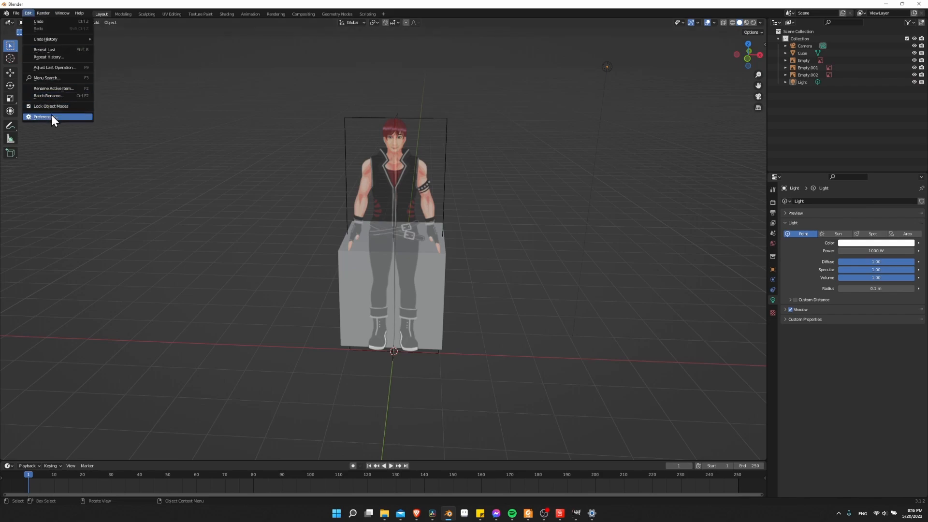
Search add-ons for 'image', enable Import Images as Planes, and close the preferences
click(41, 117)
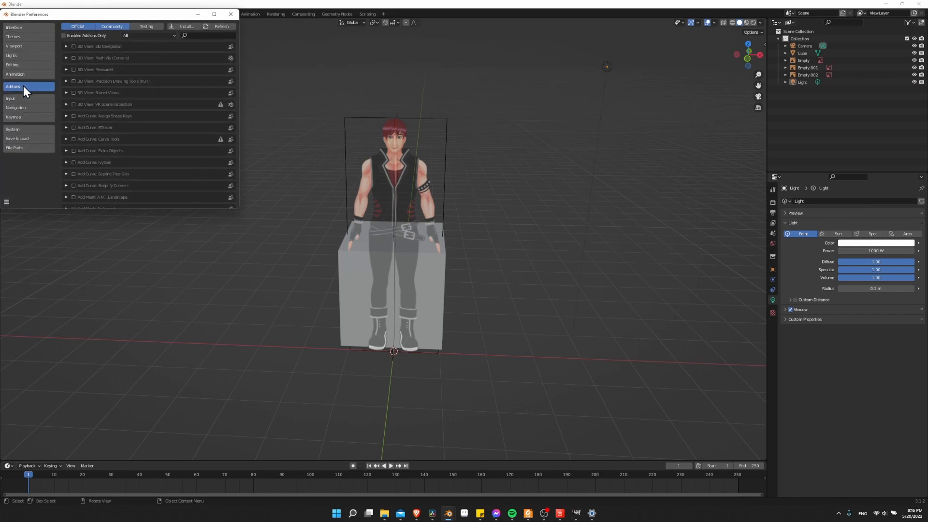
text(image)
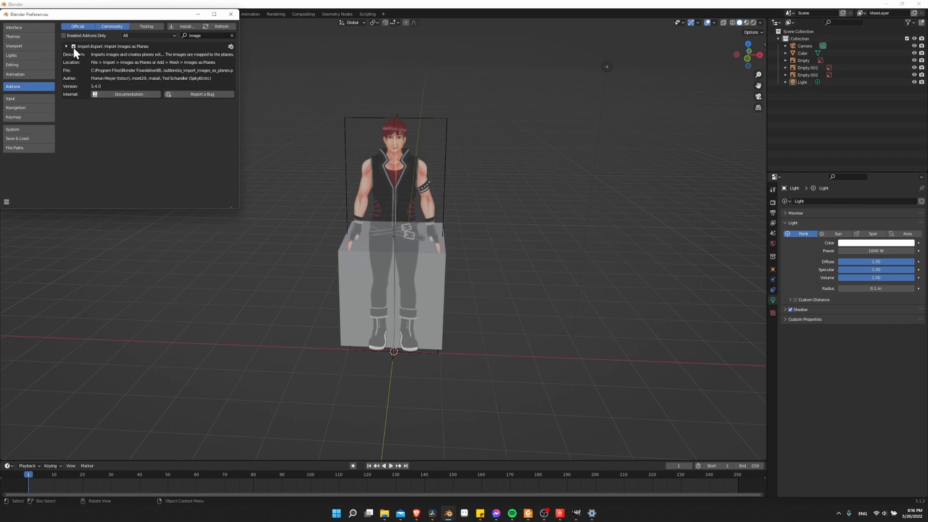
click(73, 46)
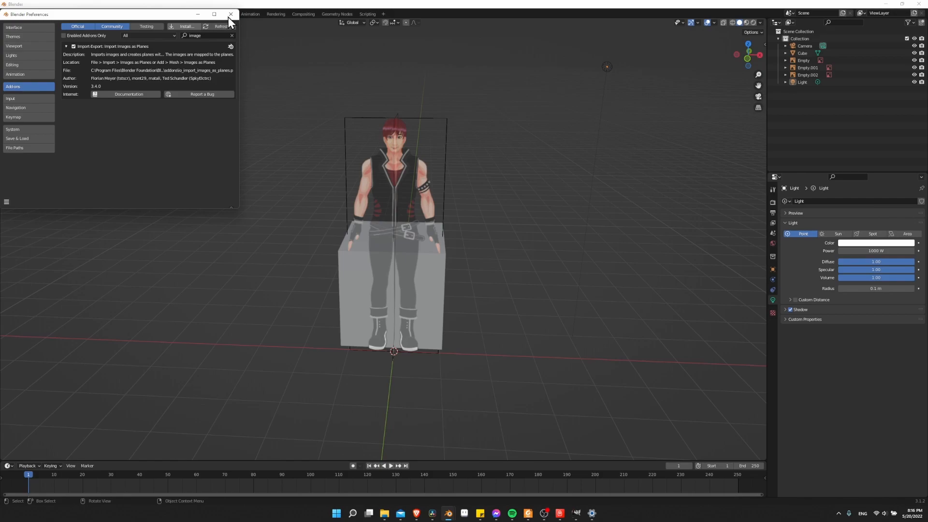
click(16, 12)
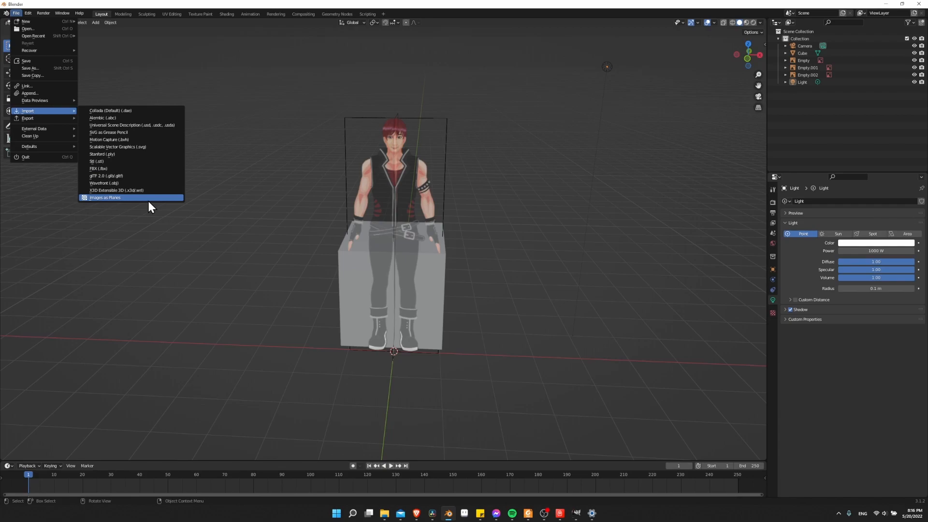
Import Male-Character.png via File > Import > Images as Planes
click(104, 197)
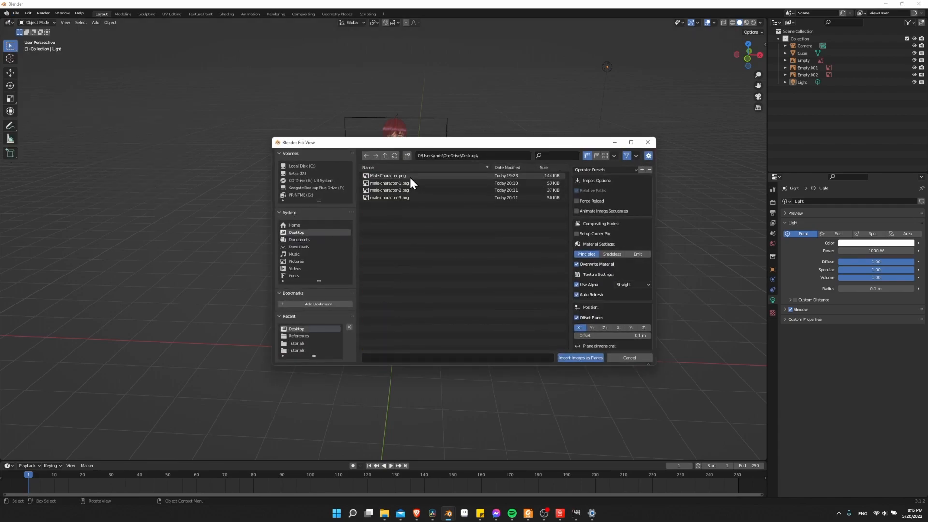
mouse_move(412, 183)
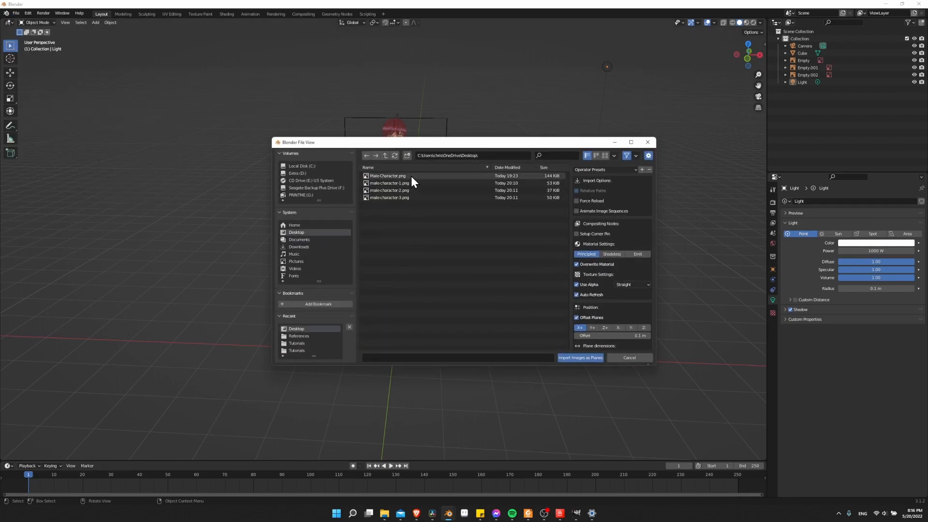
click(579, 358)
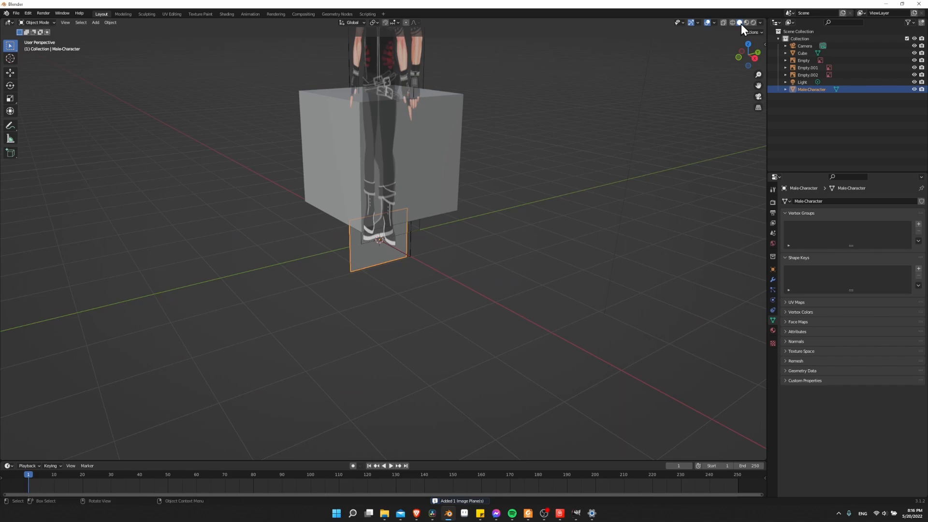
mouse_move(747, 22)
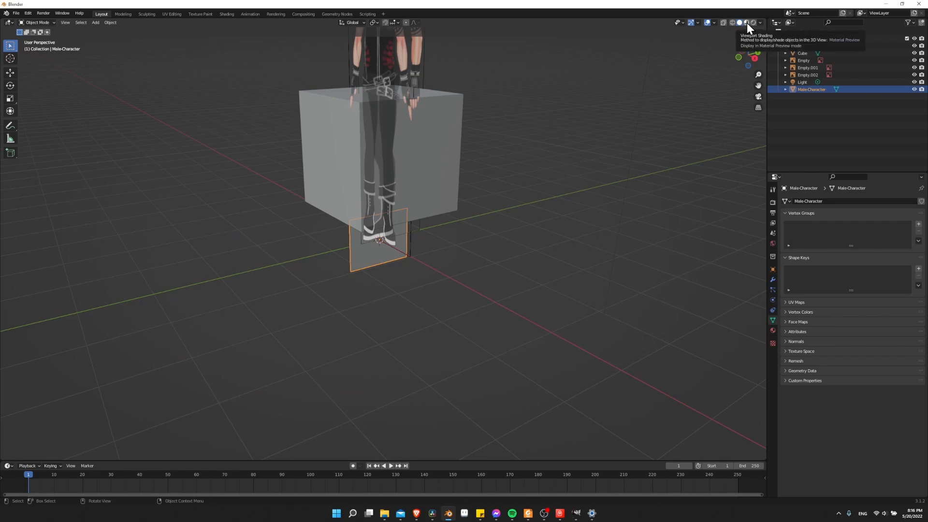
Switch viewport shading to Material Preview so the plane shows the turnaround picture
click(745, 22)
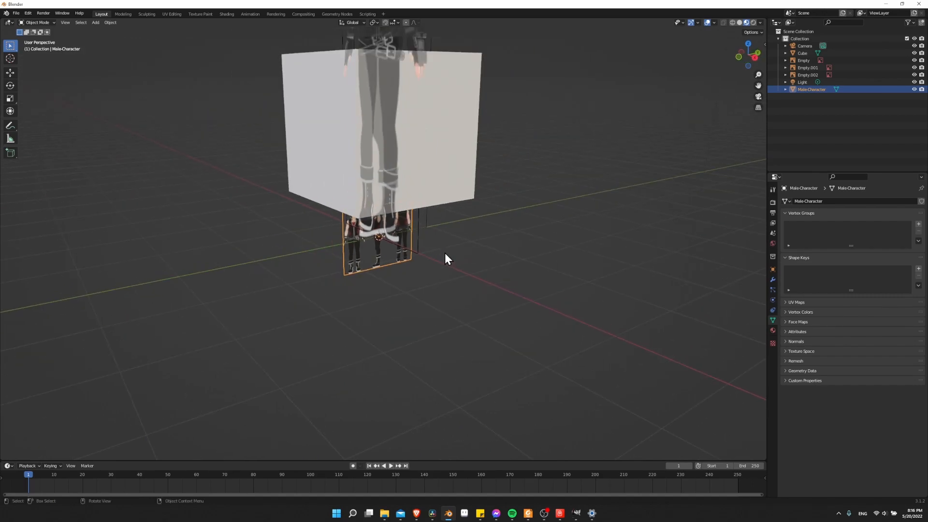
drag(446, 259, 429, 262)
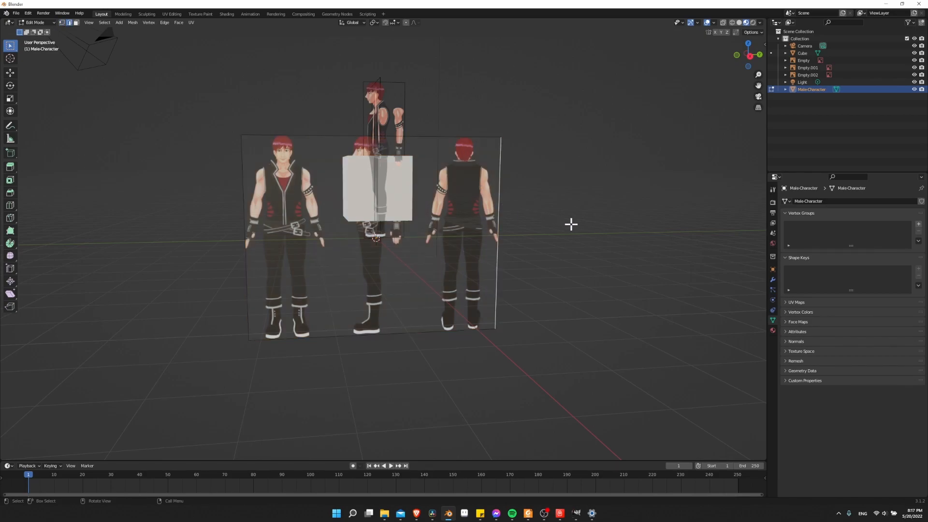
mouse_move(544, 202)
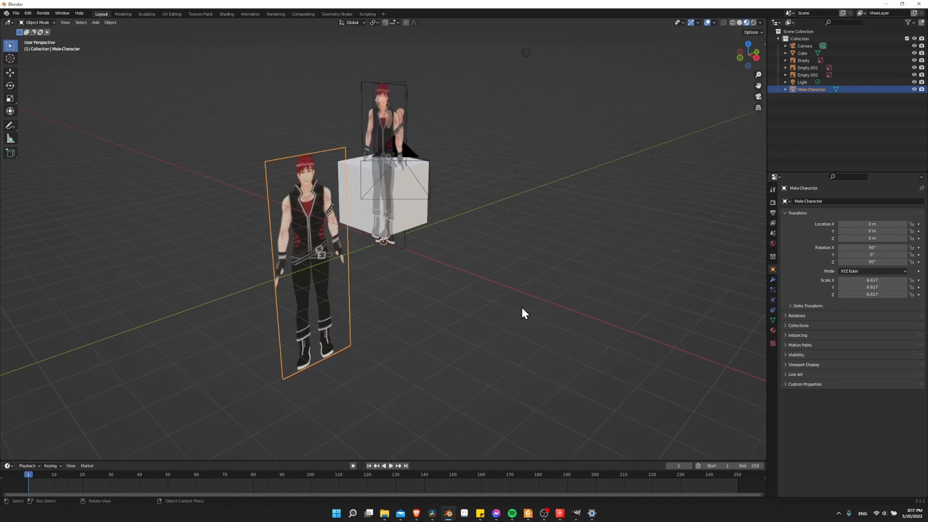
mouse_move(515, 309)
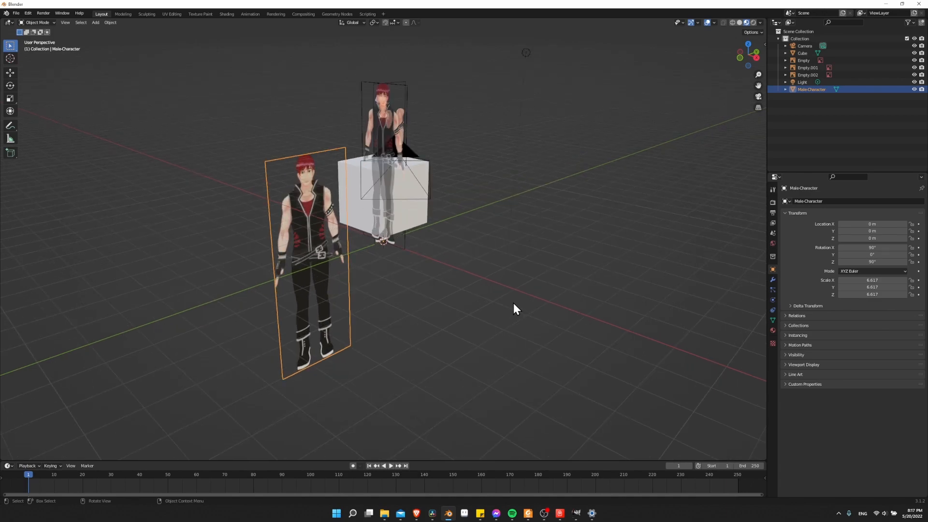